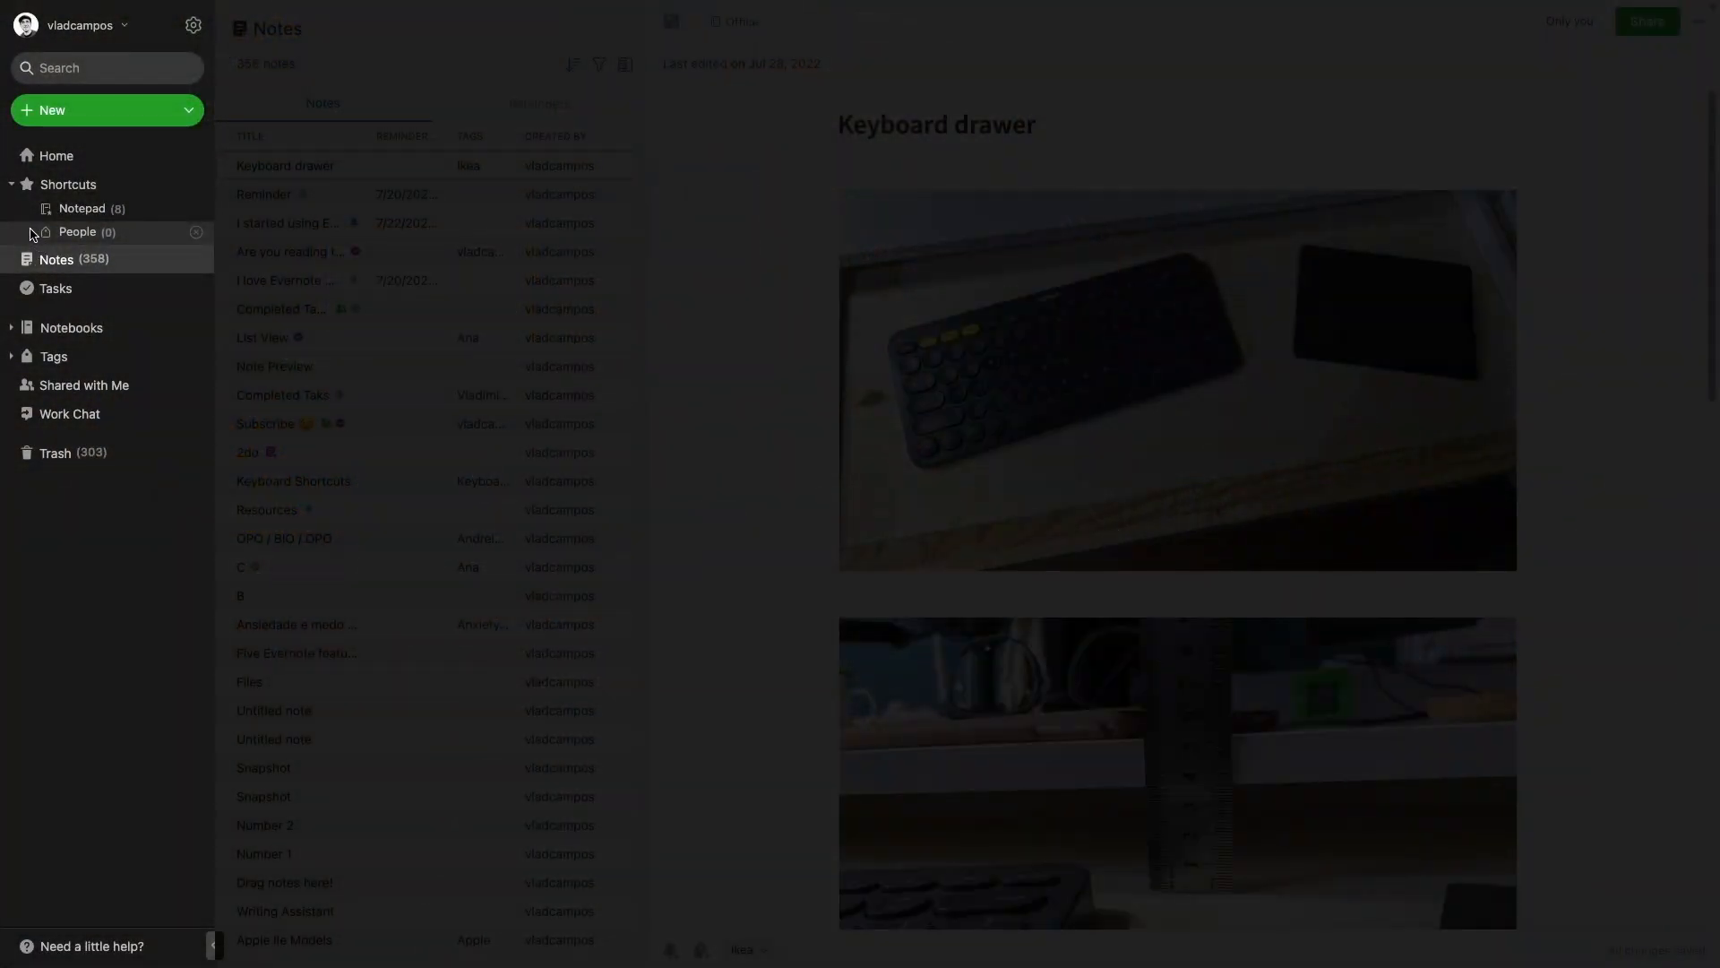
# Show the full alphabetical tag list with note counts from the sidebar's Tags entry
pyautogui.click(50, 231)
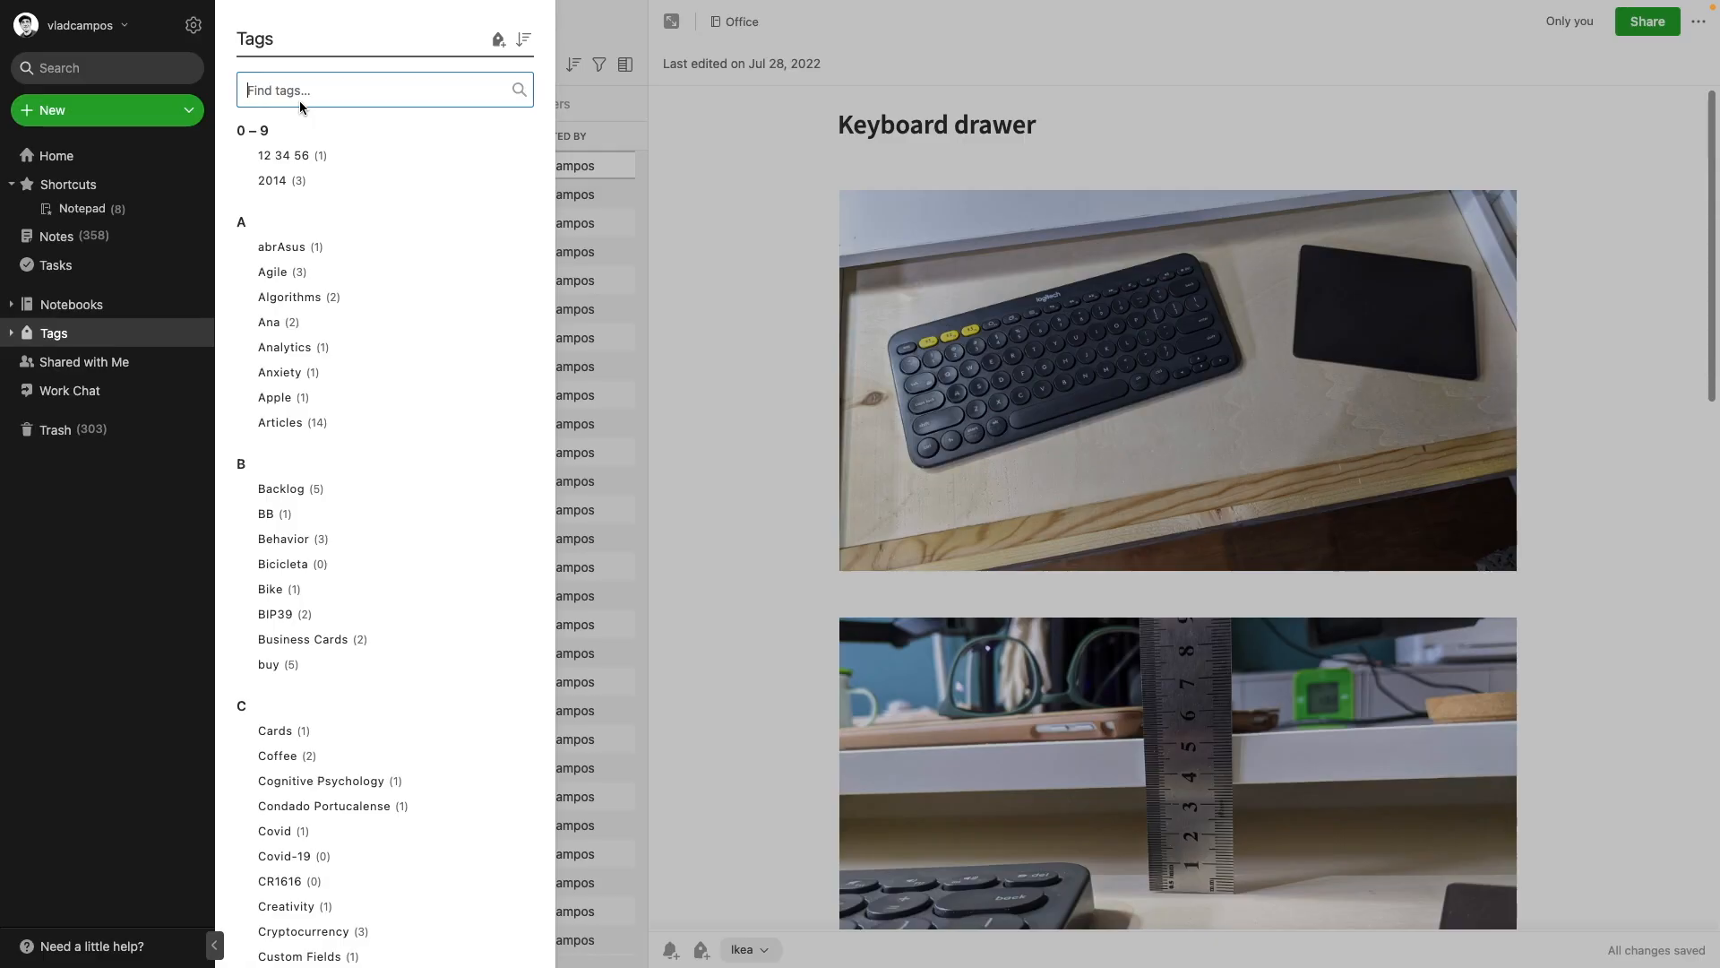
# Find the Ana tag by searching 'ana' and move it under the People tag
pyautogui.write('ana')
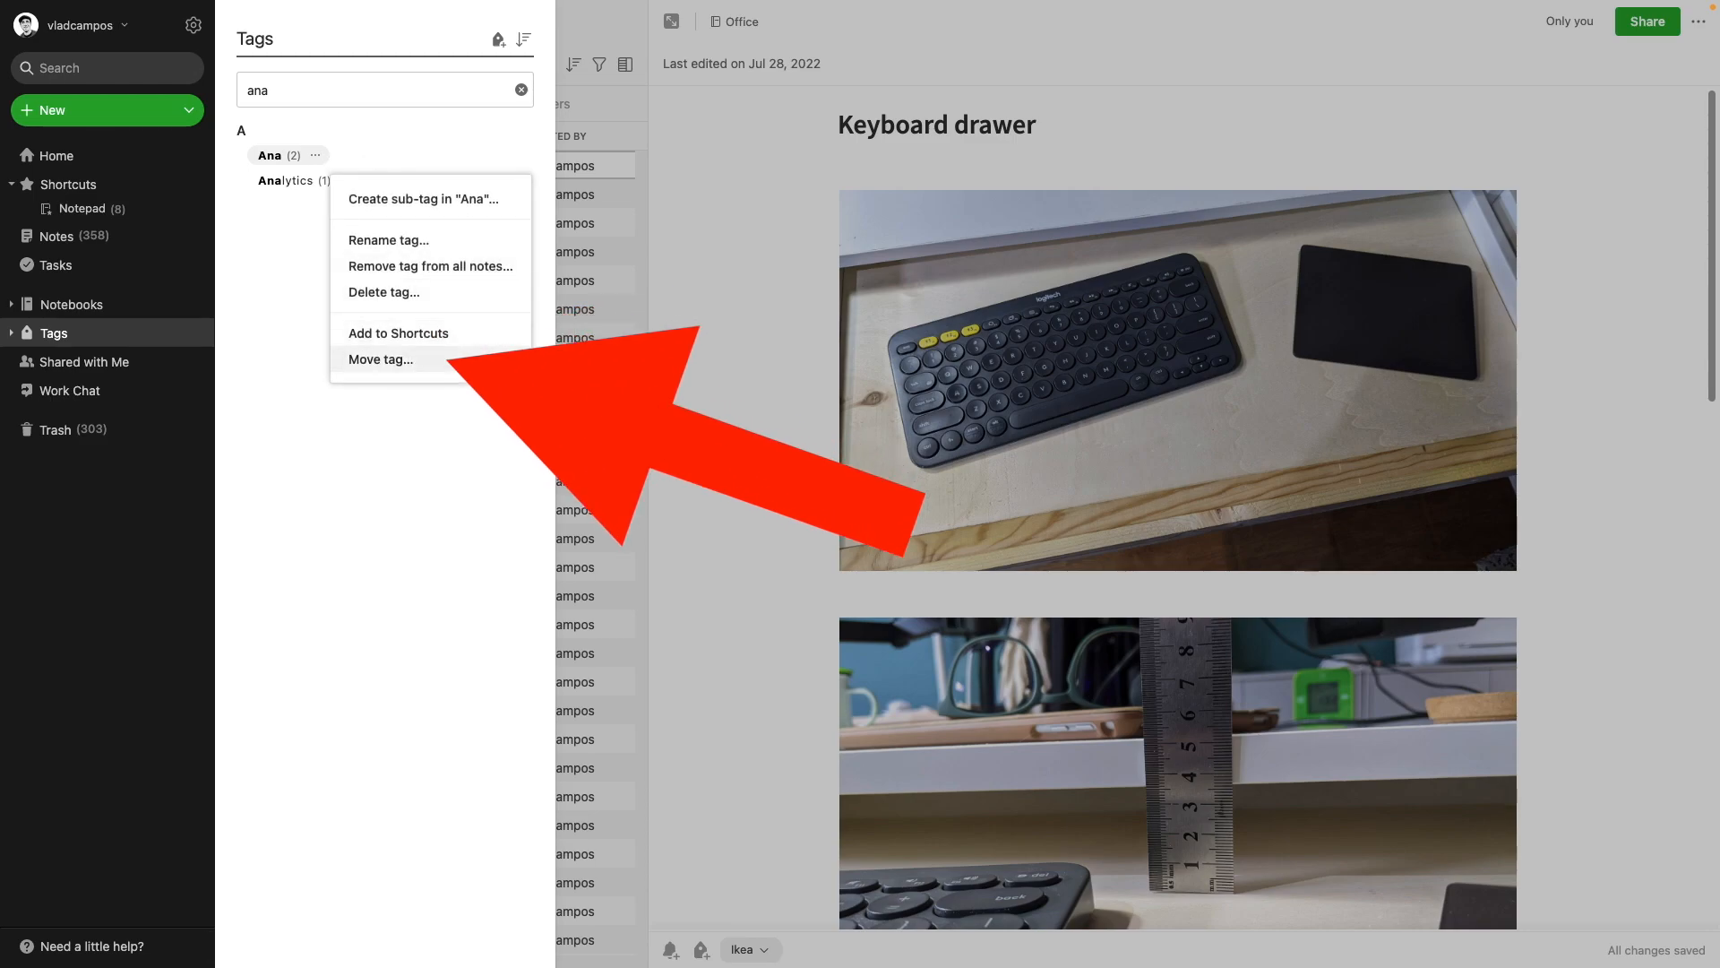
pyautogui.click(380, 358)
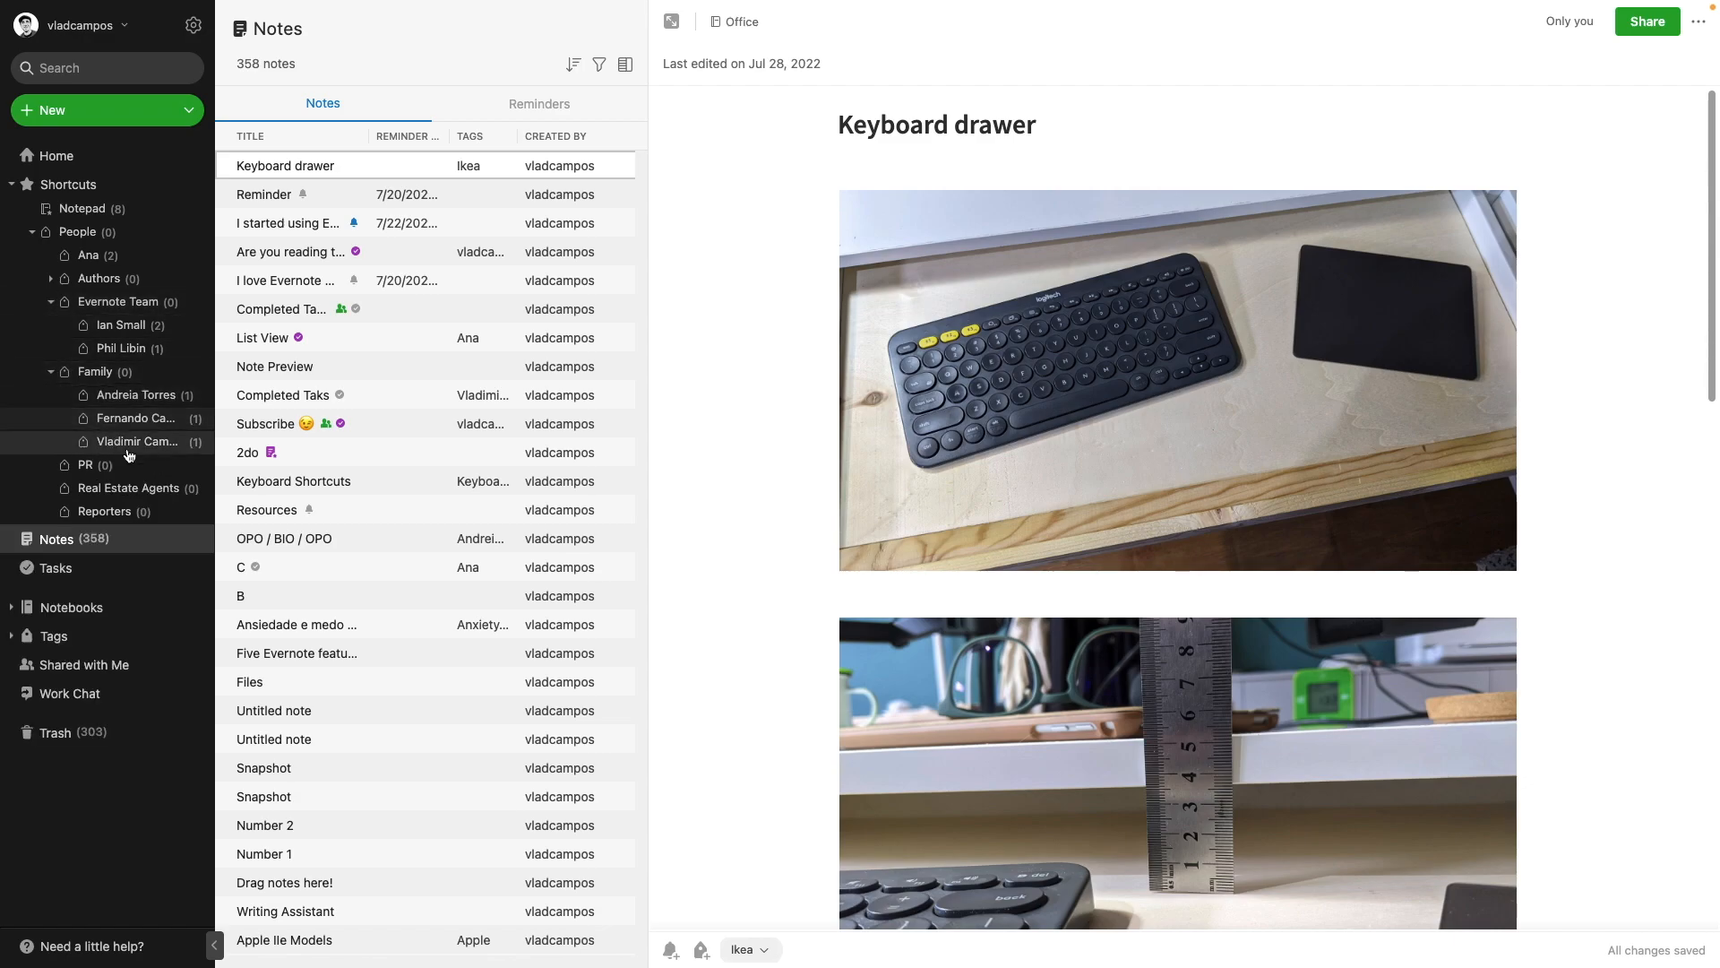
# Expand People and its Authors sub-tag in the tag list, then focus the Find tags box
pyautogui.click(54, 634)
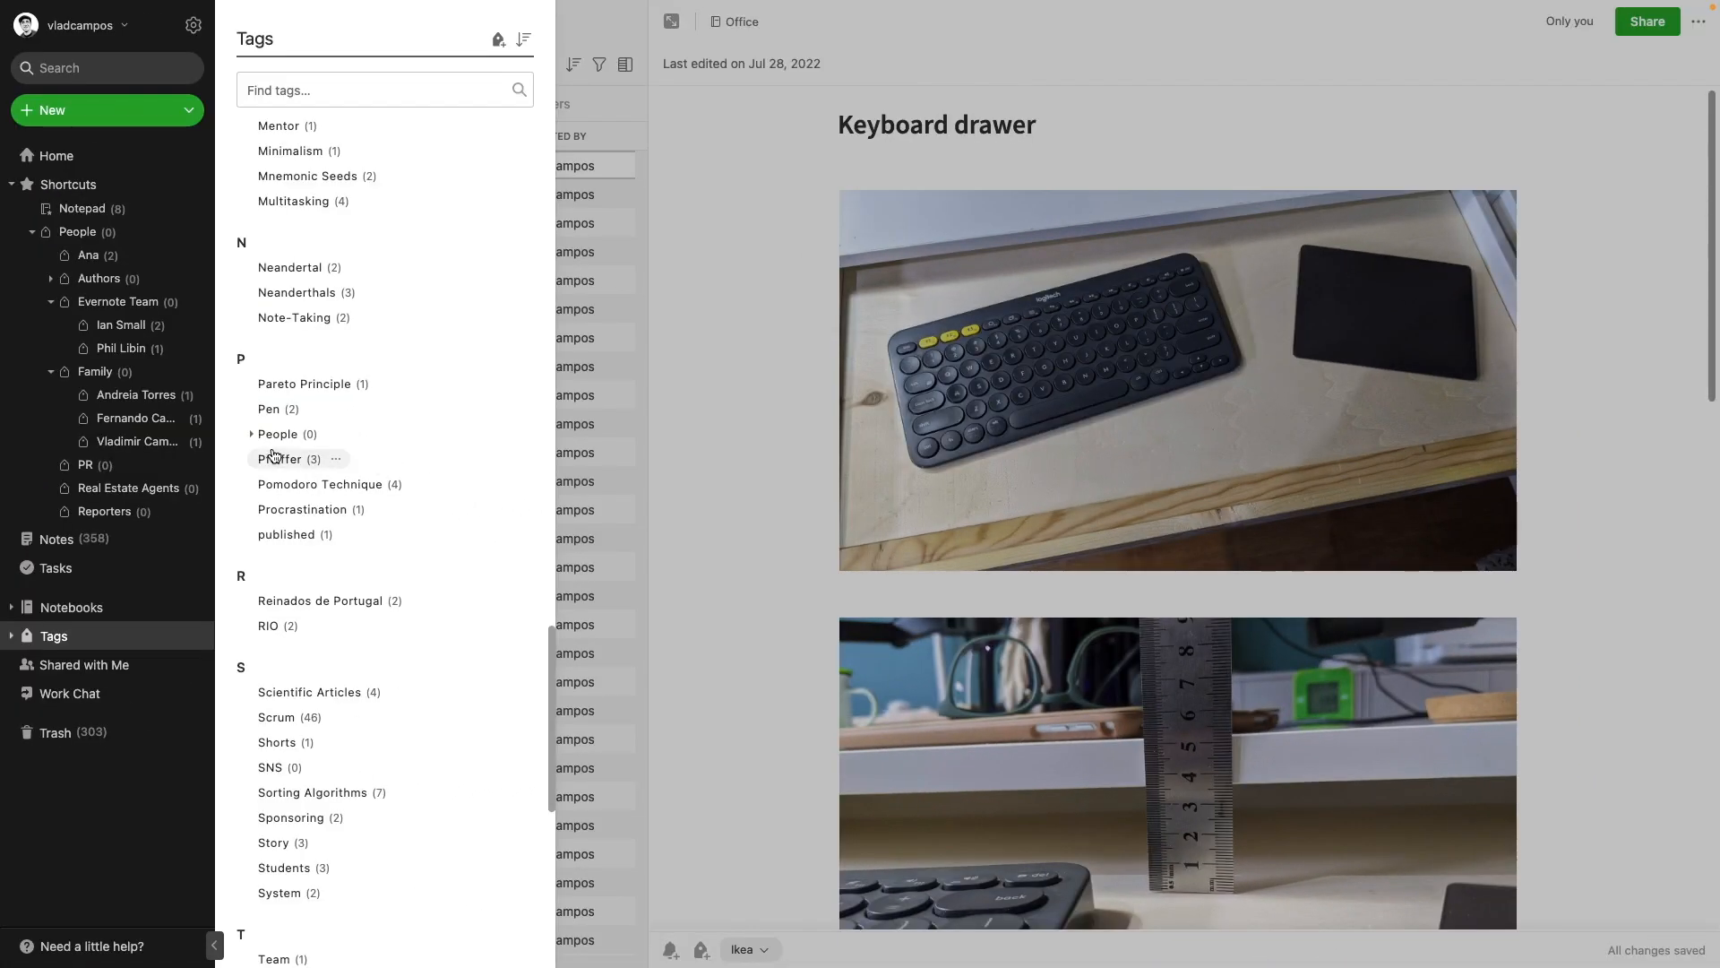
pyautogui.click(251, 433)
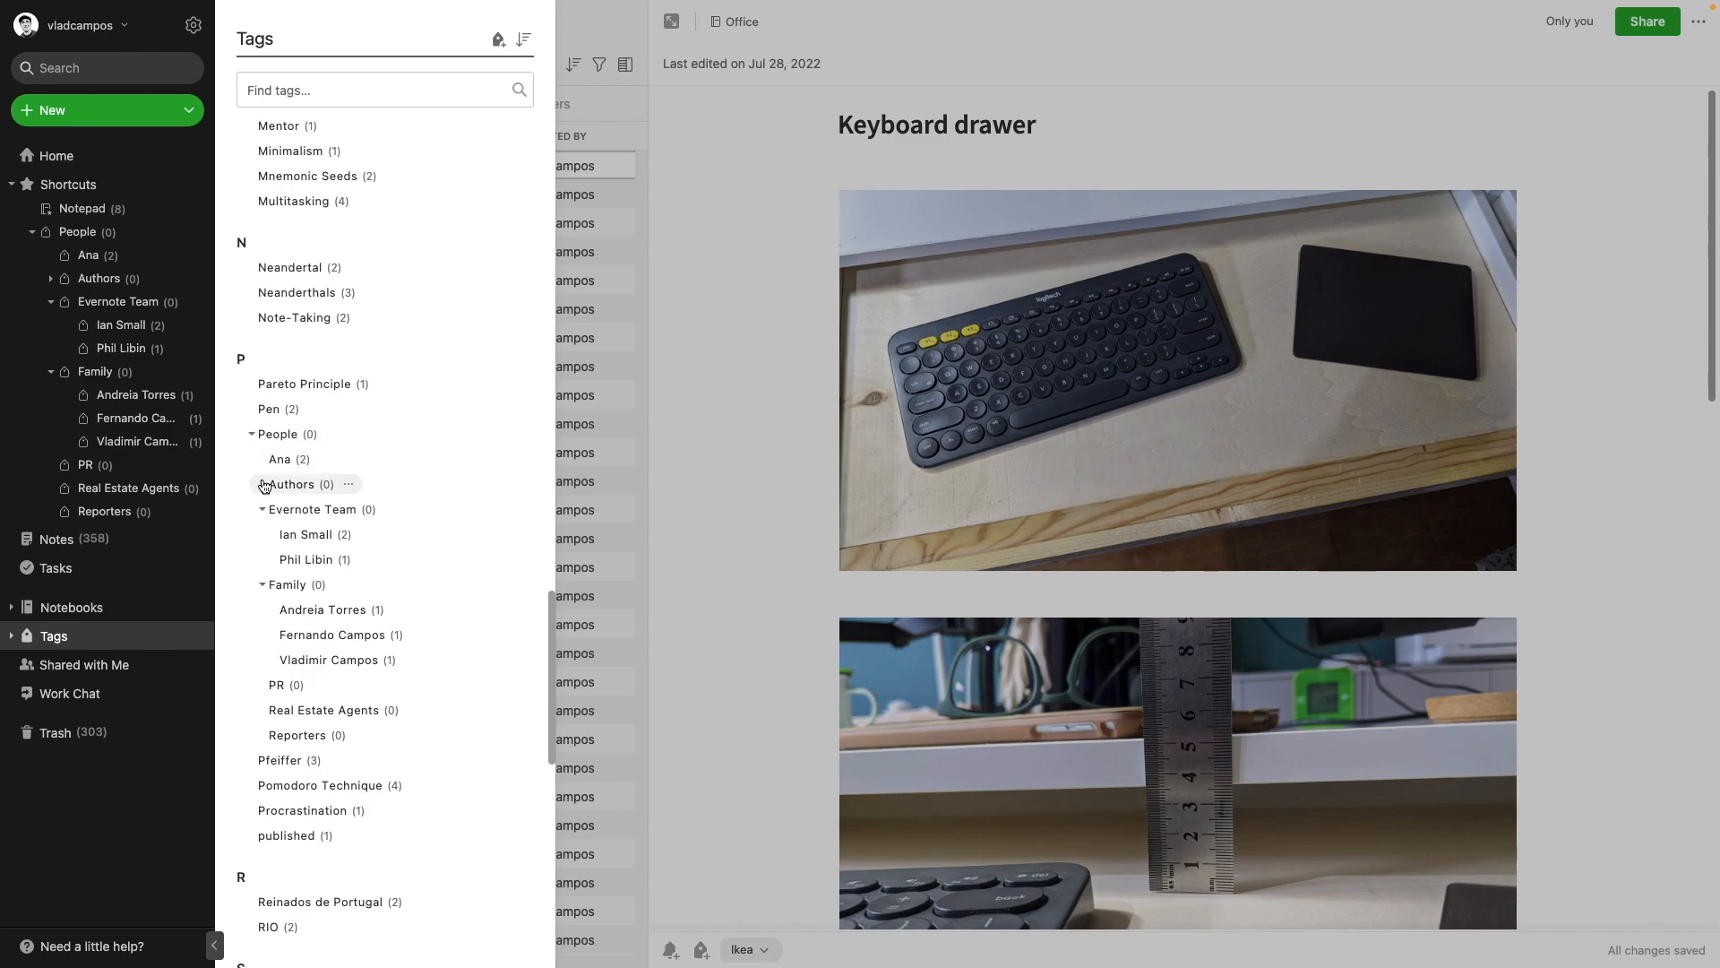
pyautogui.click(261, 484)
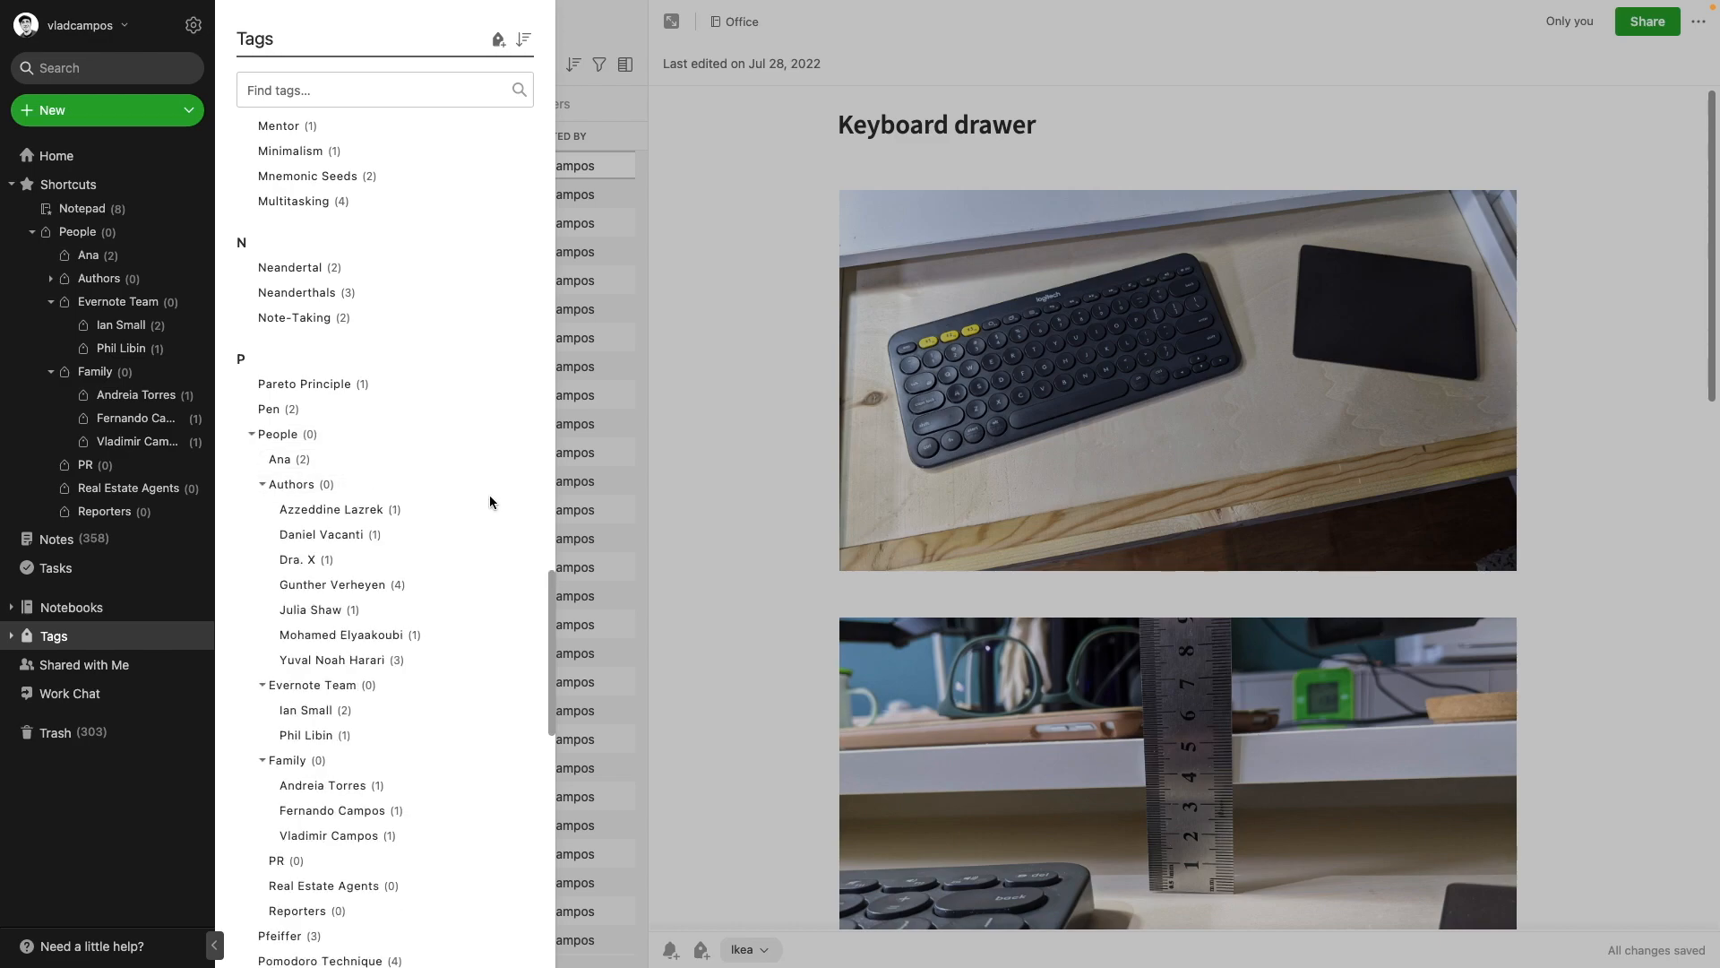
pyautogui.click(330, 89)
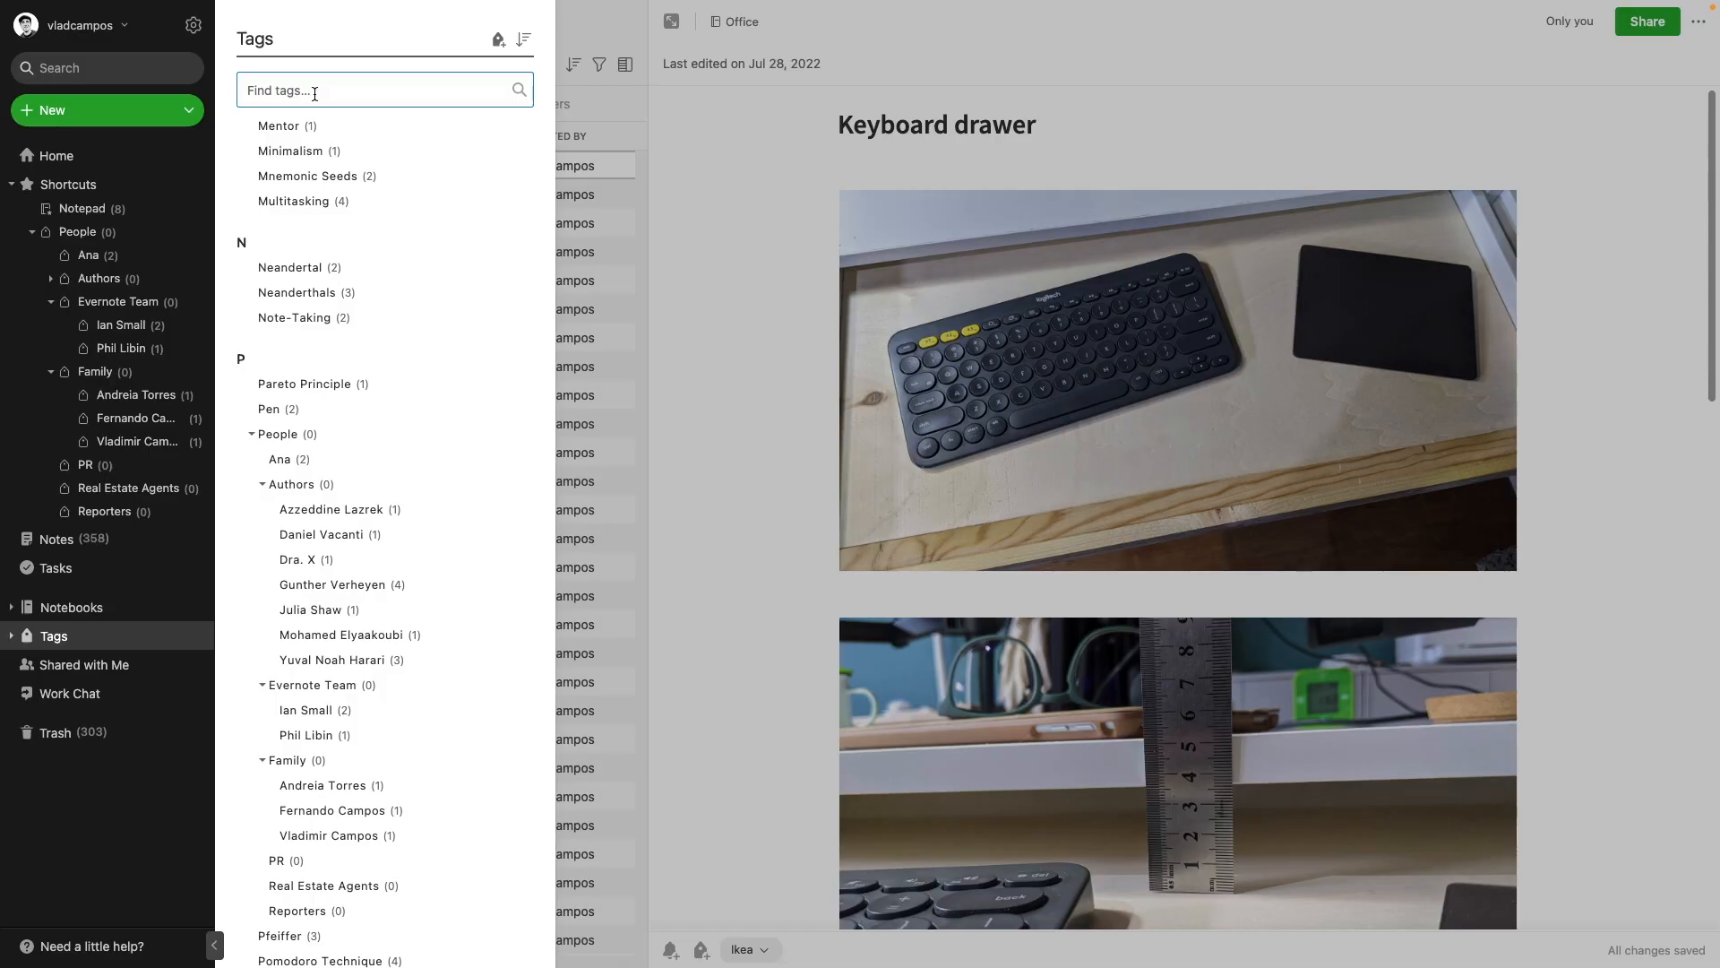
# Filter tags to 'people' and attempt to expand the lone People result, which cannot open
pyautogui.write('people')
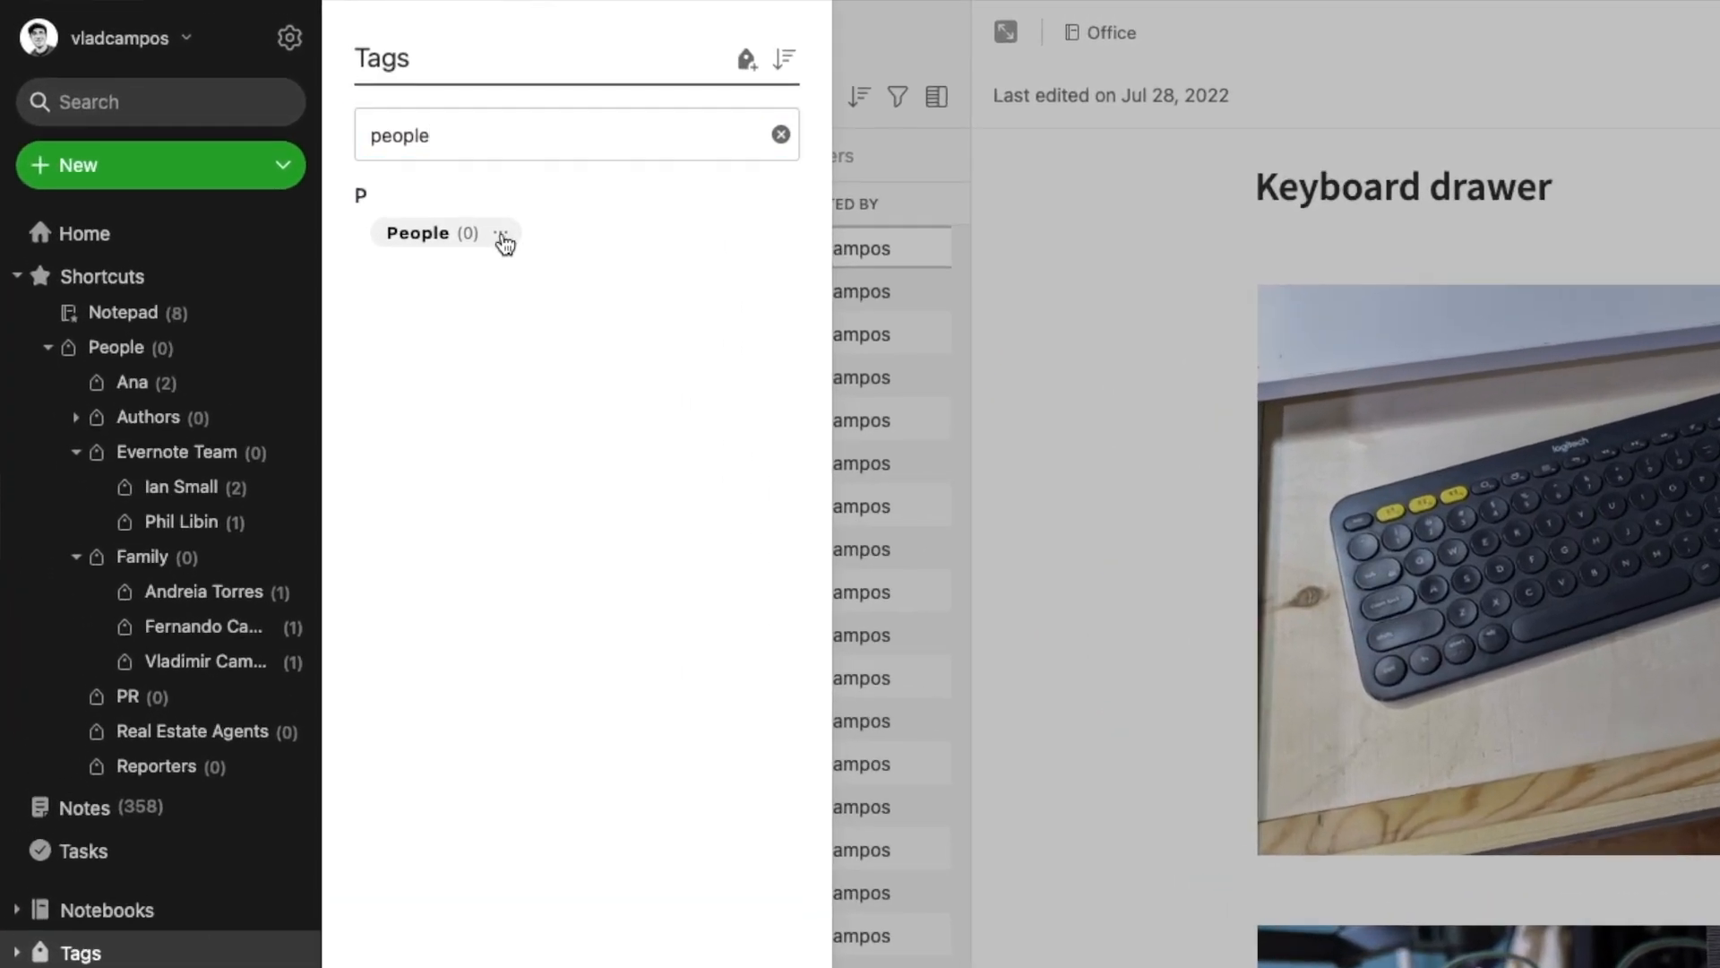
pyautogui.click(500, 233)
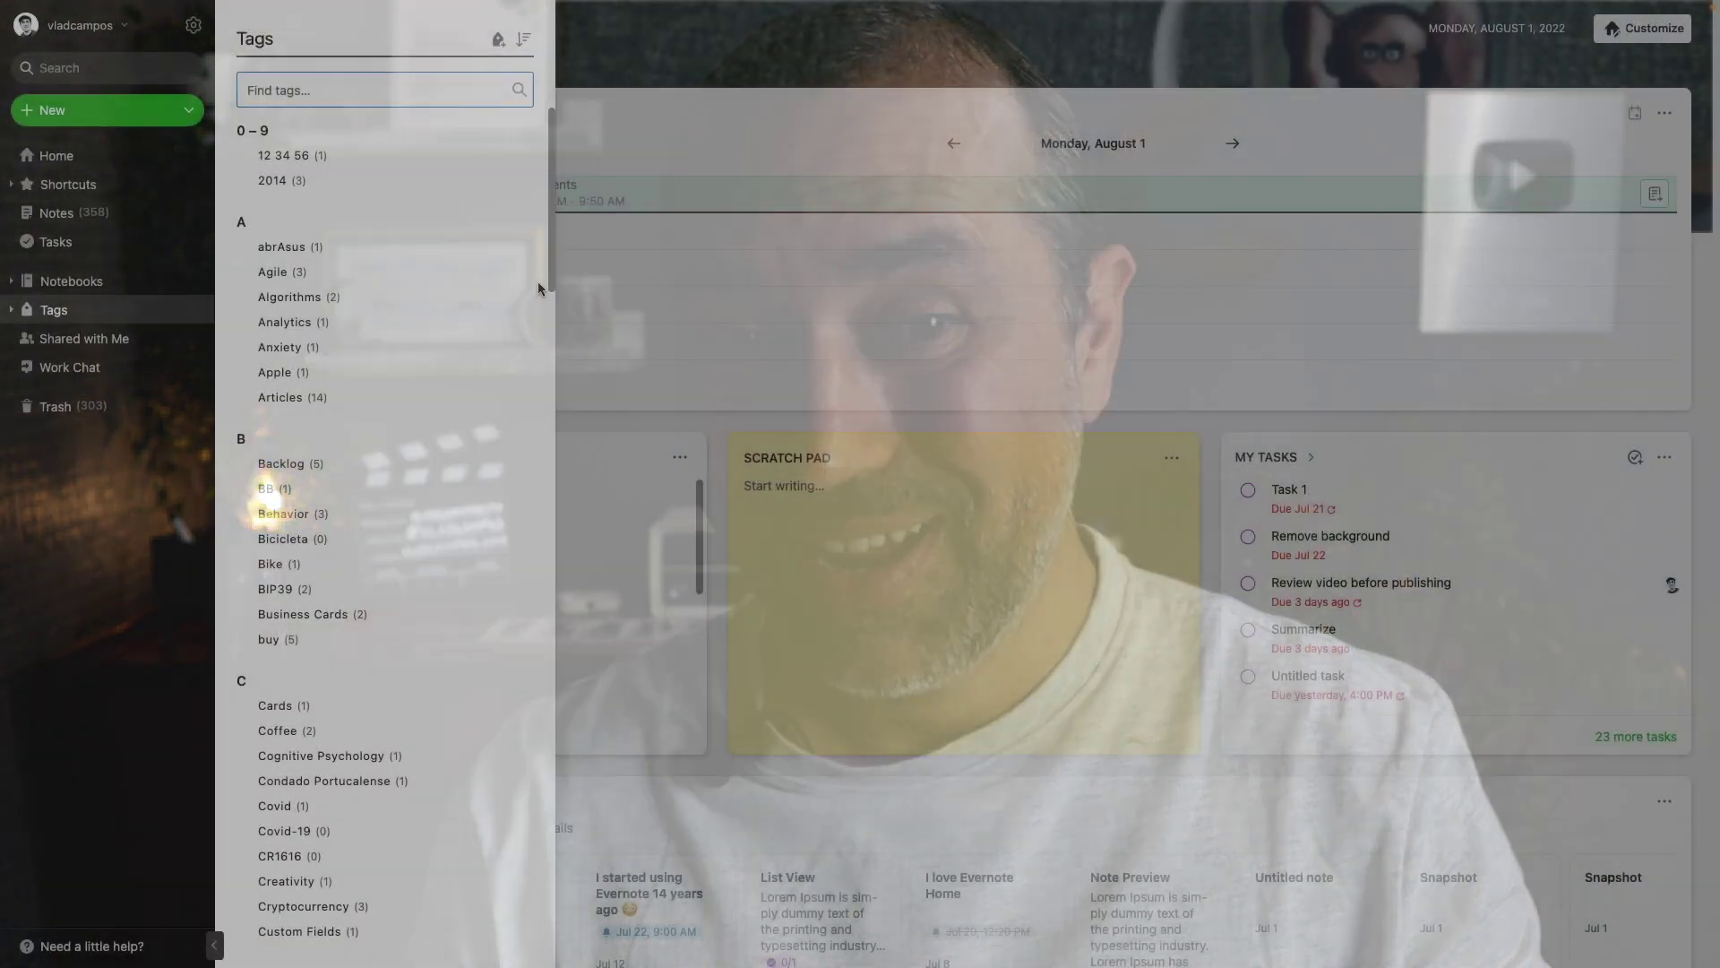
# Expand World to show its country sub-tags, then expand People to reveal Ana, Authors, Family and the rest
pyautogui.scroll(-3)
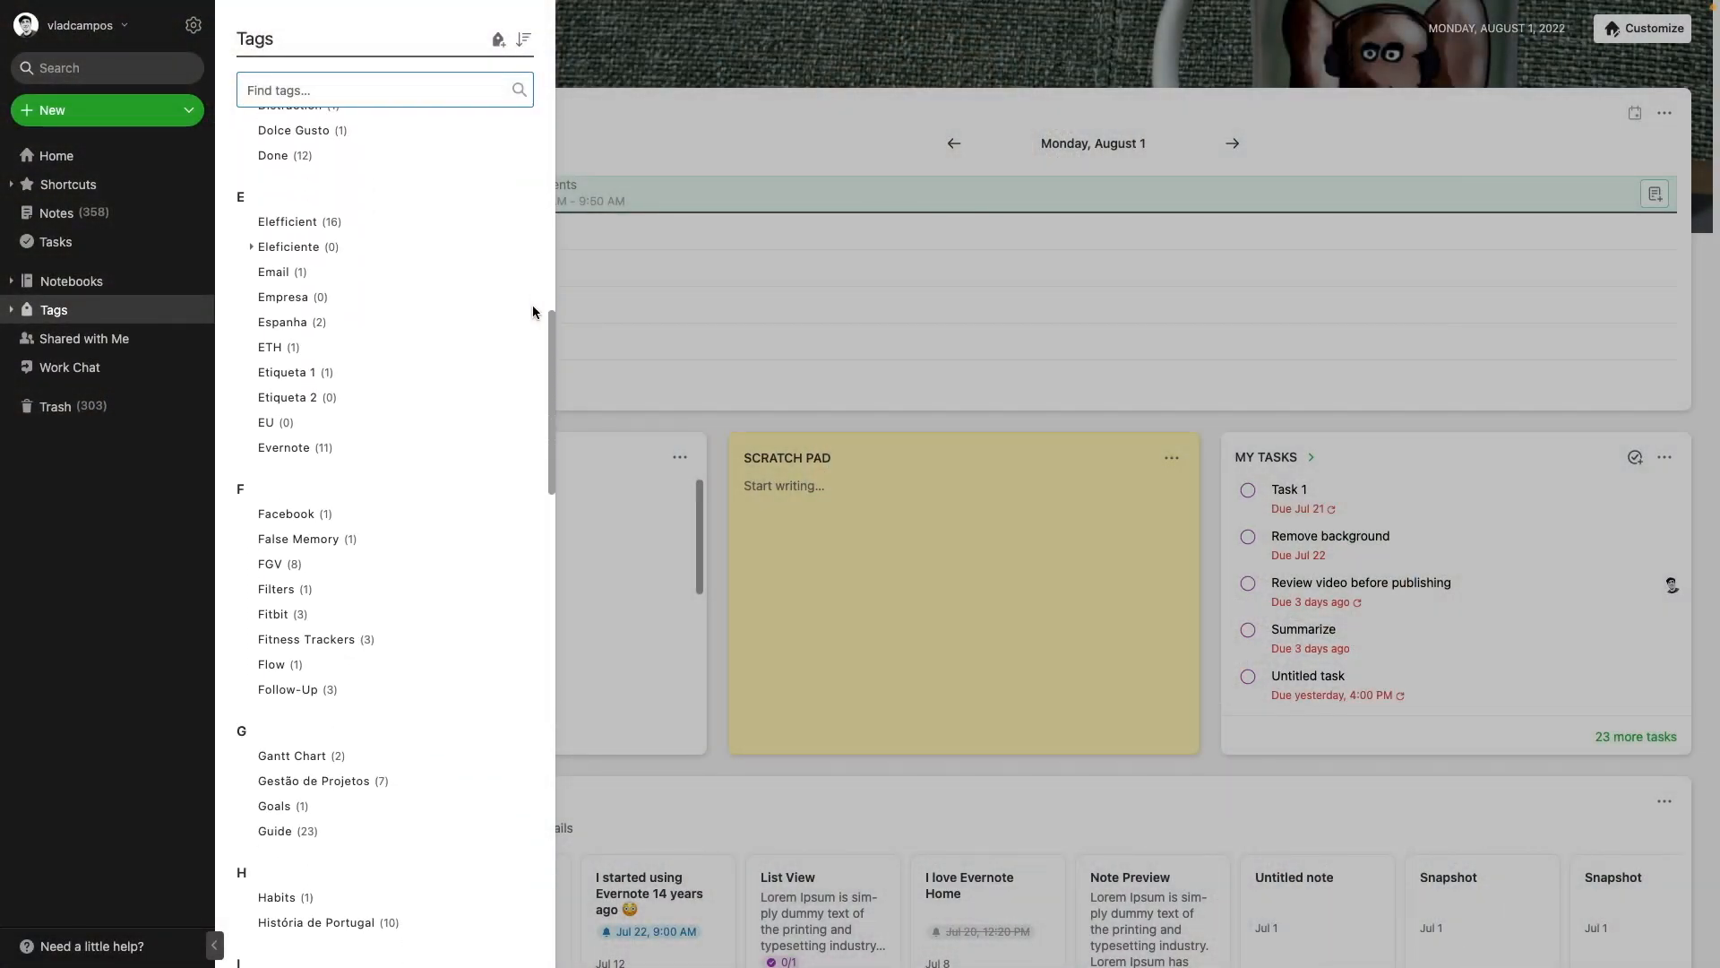
pyautogui.scroll(-3)
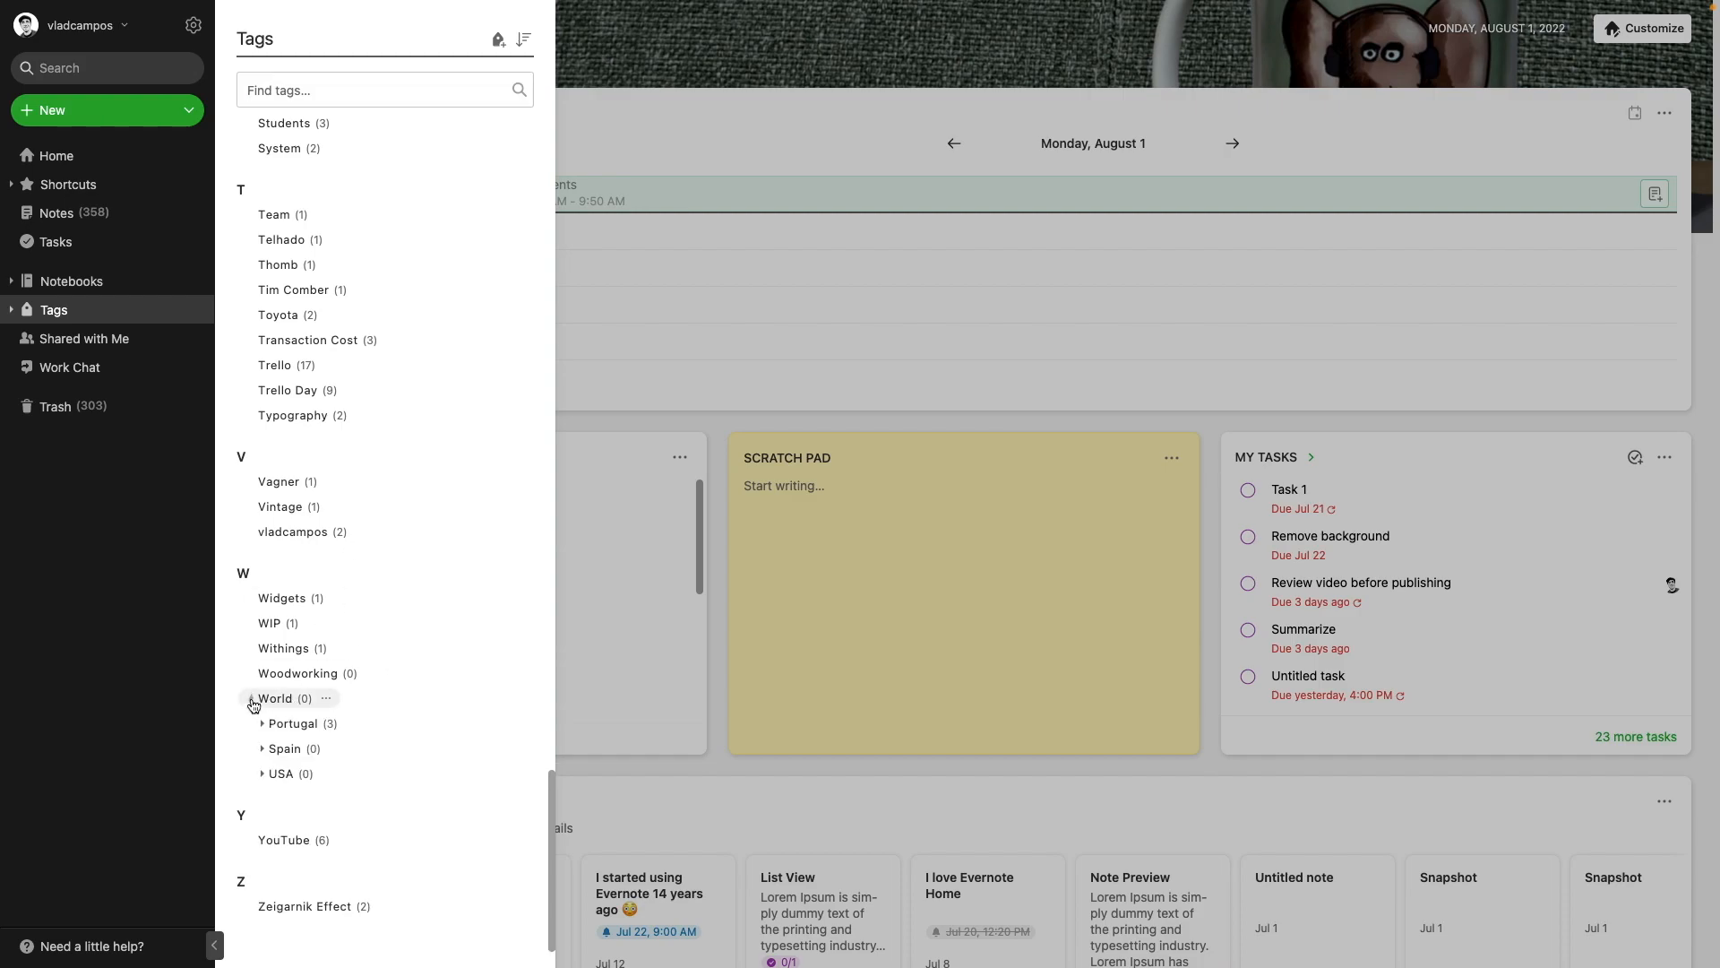
pyautogui.click(255, 699)
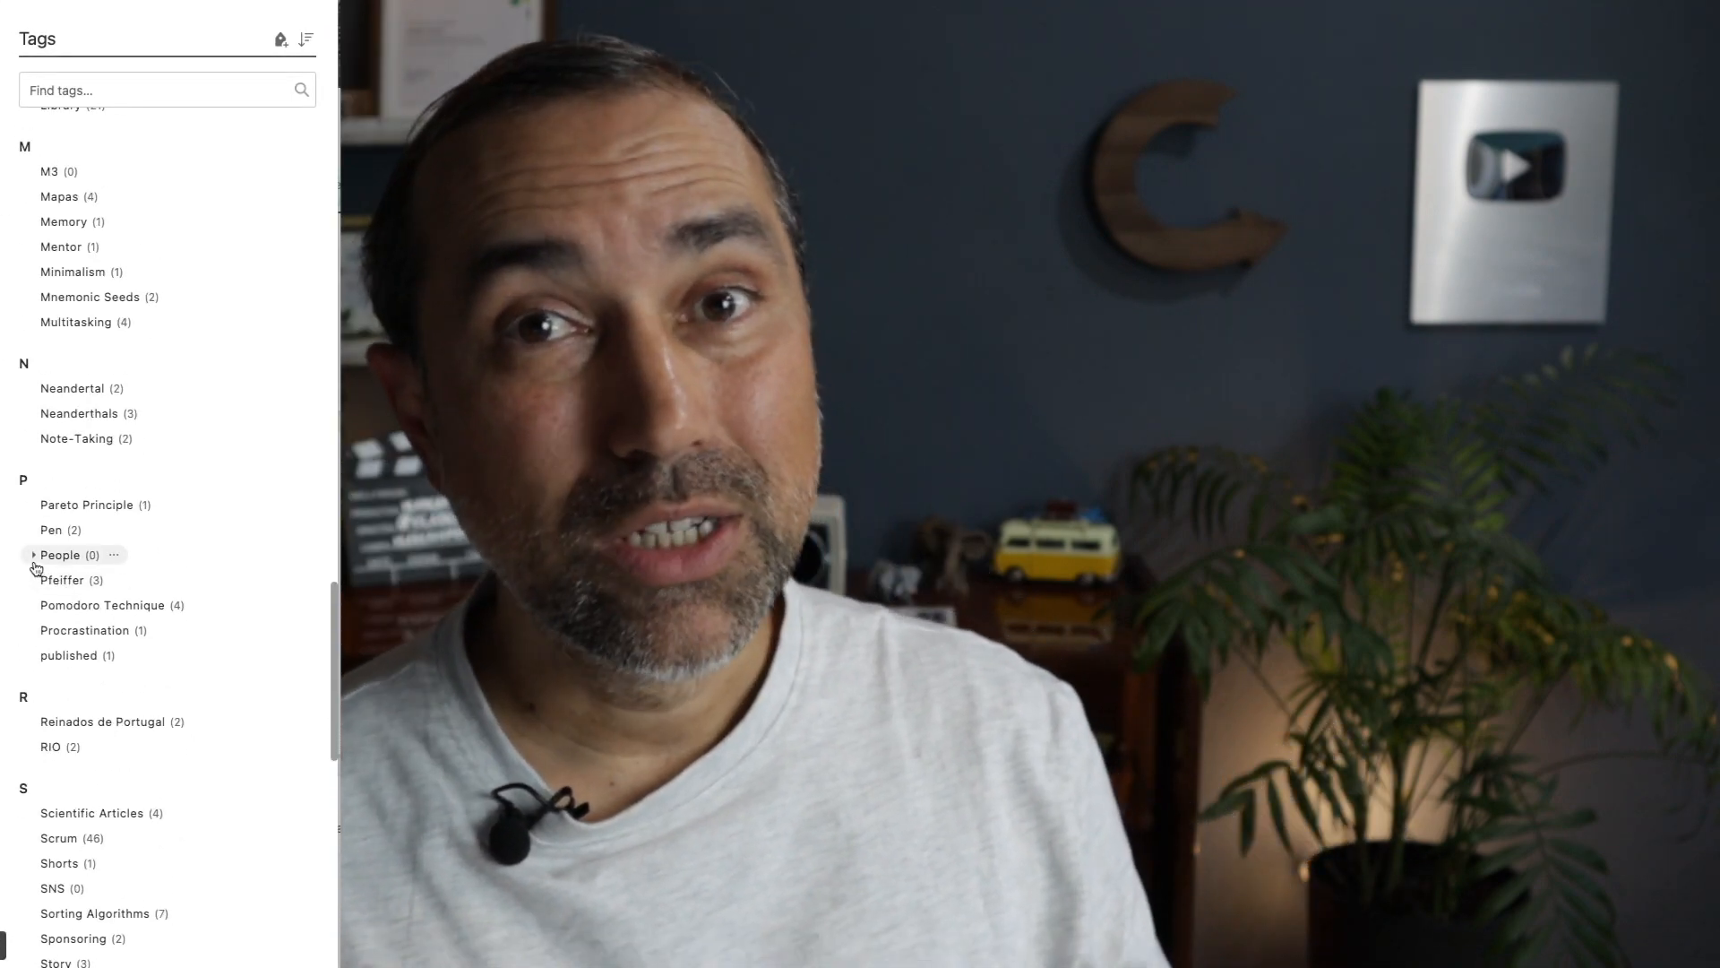
pyautogui.click(35, 555)
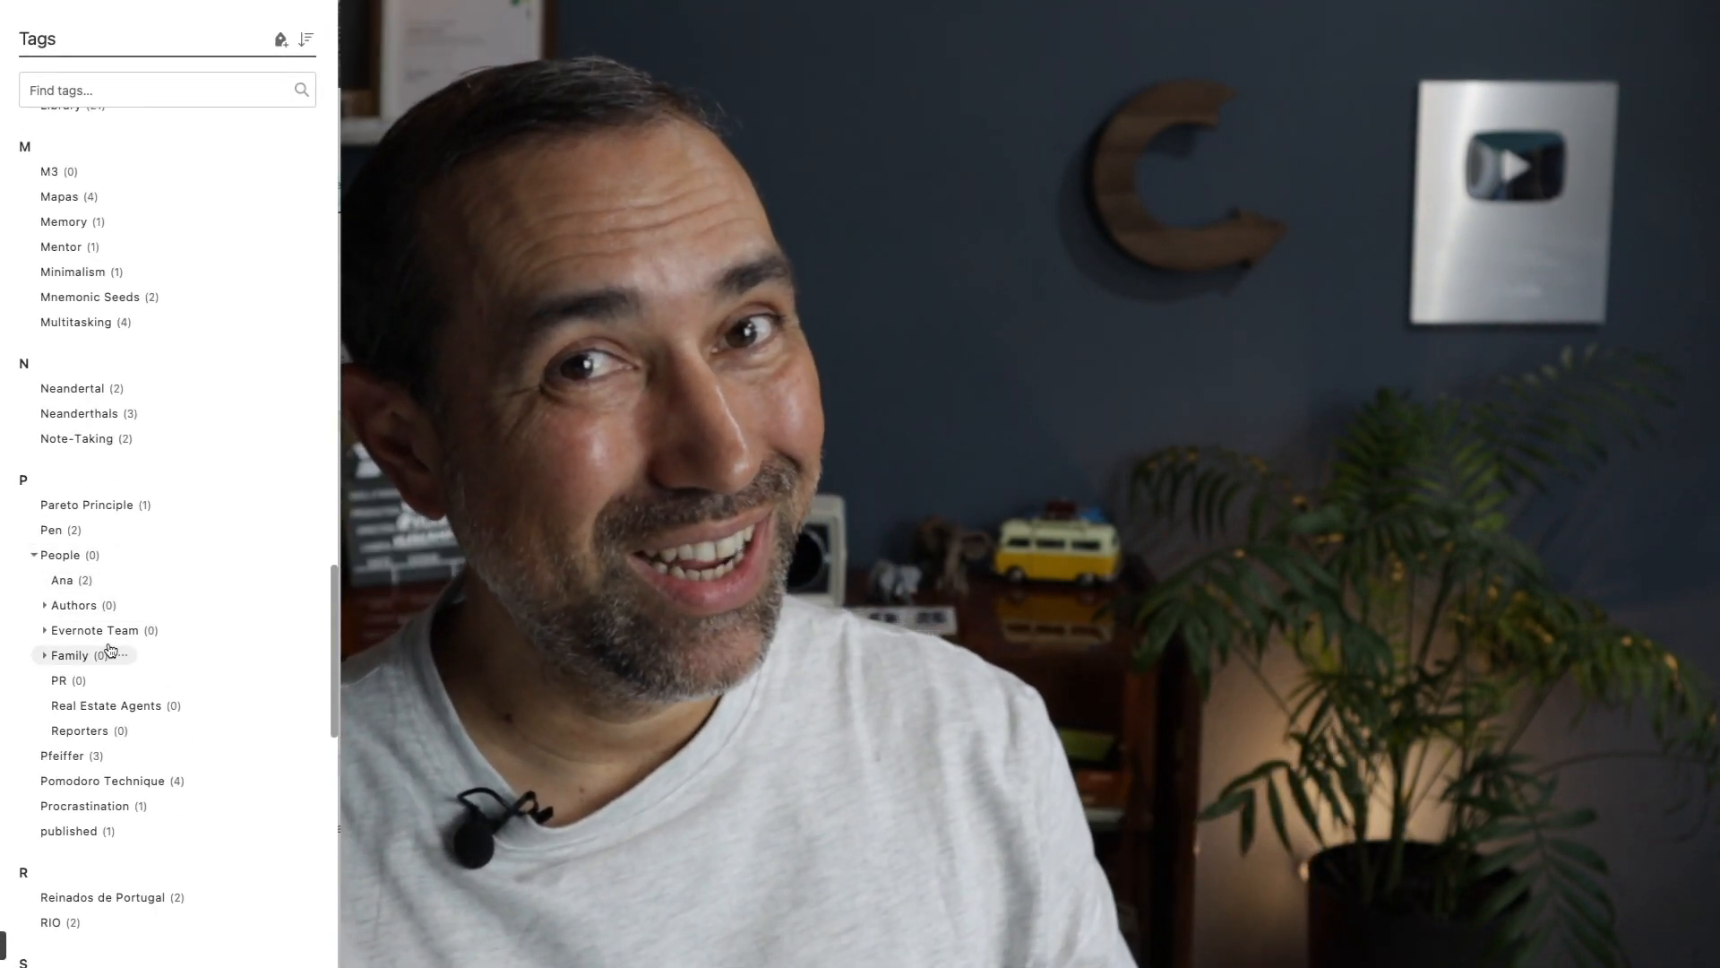